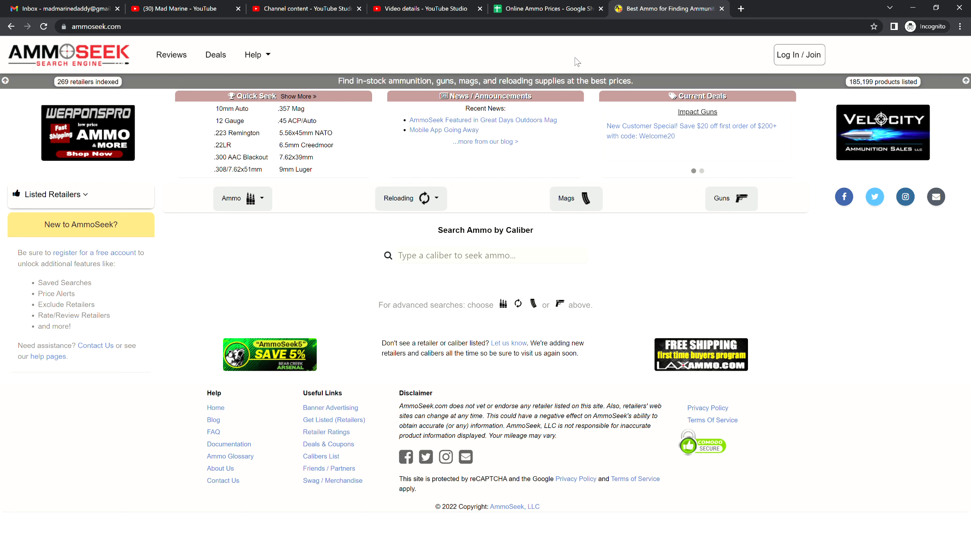
Open AmmoSeek's Top Calibers popup to see the most searched calibers and percentages.
{"action": "left_click", "coordinate": [485, 255]}
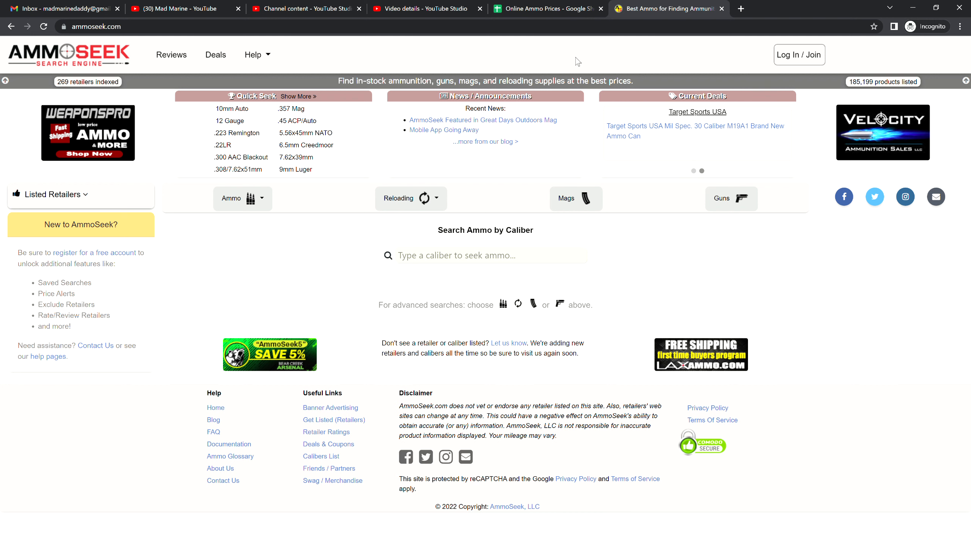
{"action": "left_click", "coordinate": [485, 256]}
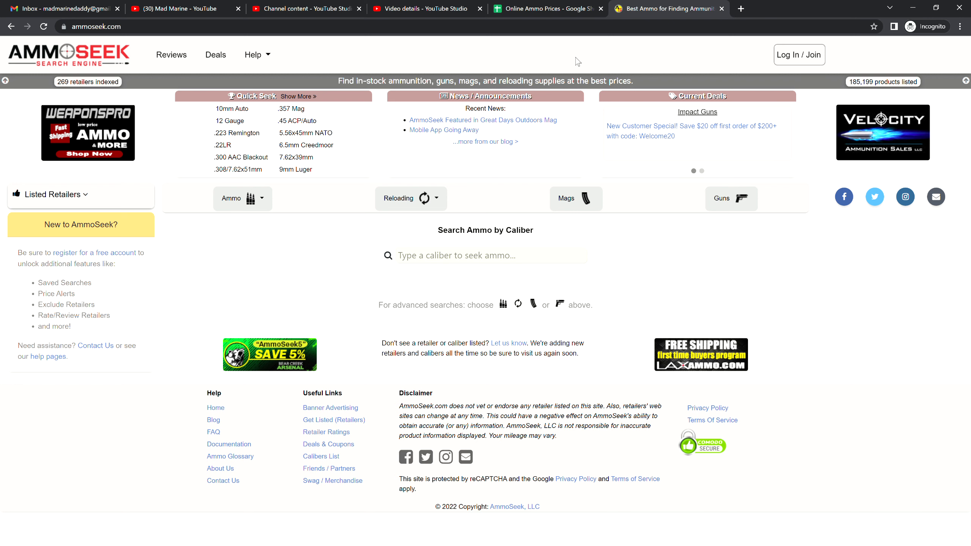
{"action": "left_click", "coordinate": [489, 255]}
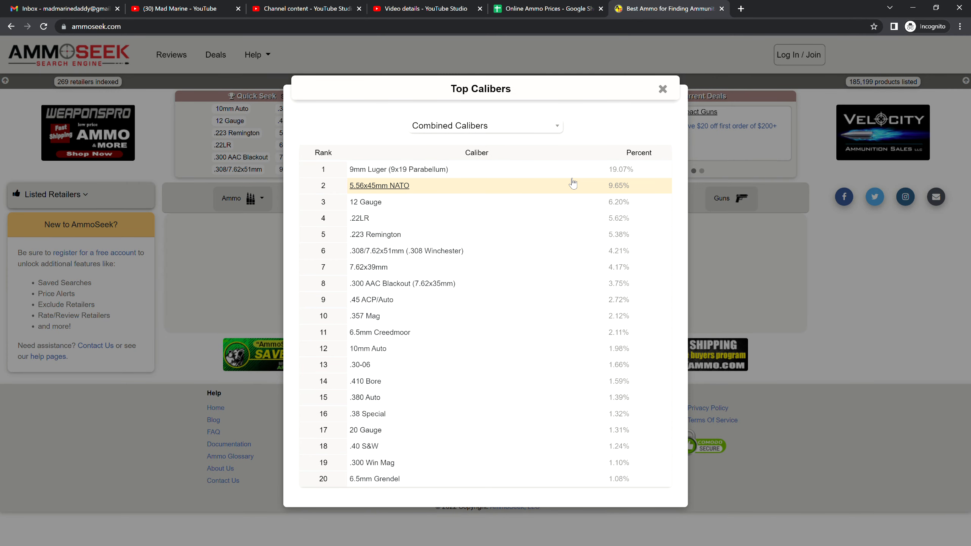
{"action": "mouse_move", "coordinate": [613, 127]}
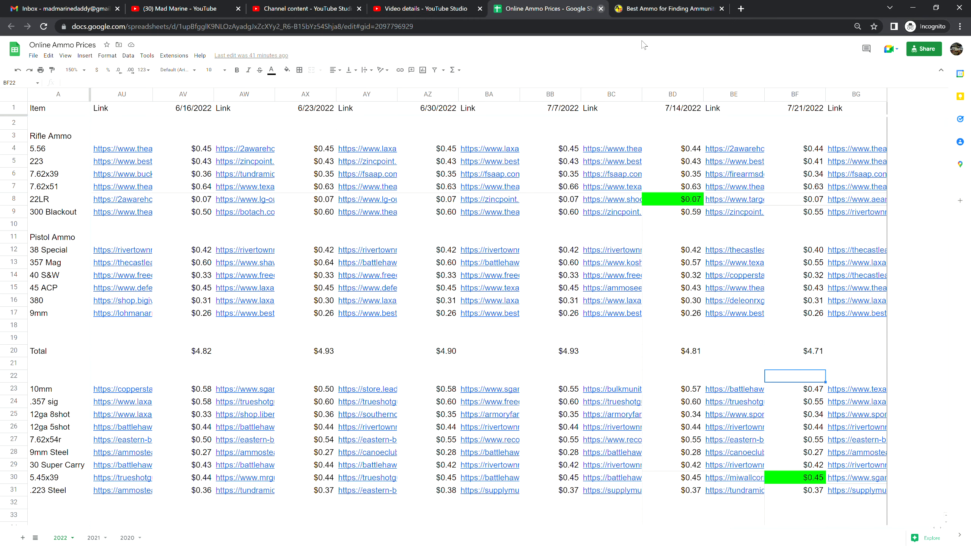
{"action": "mouse_move", "coordinate": [800, 203]}
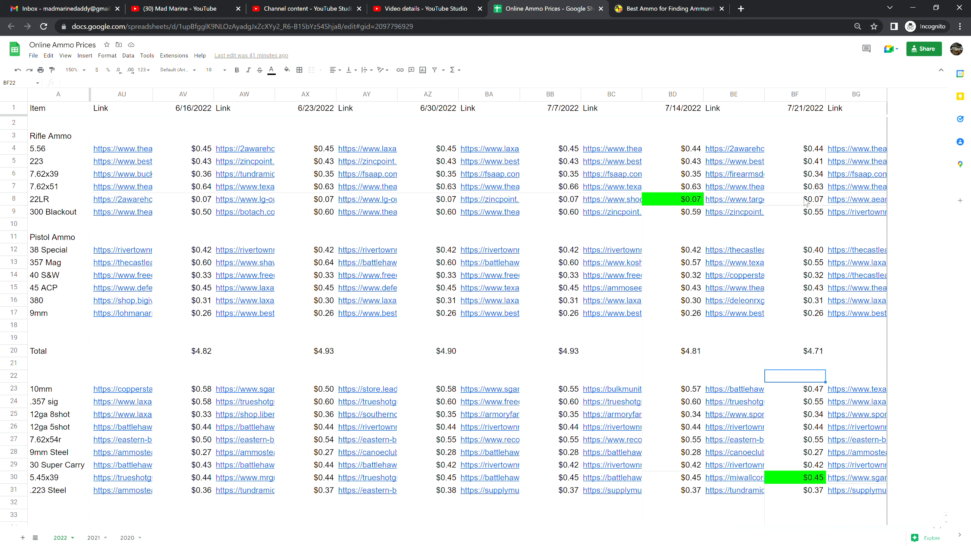
{"action": "mouse_move", "coordinate": [808, 206]}
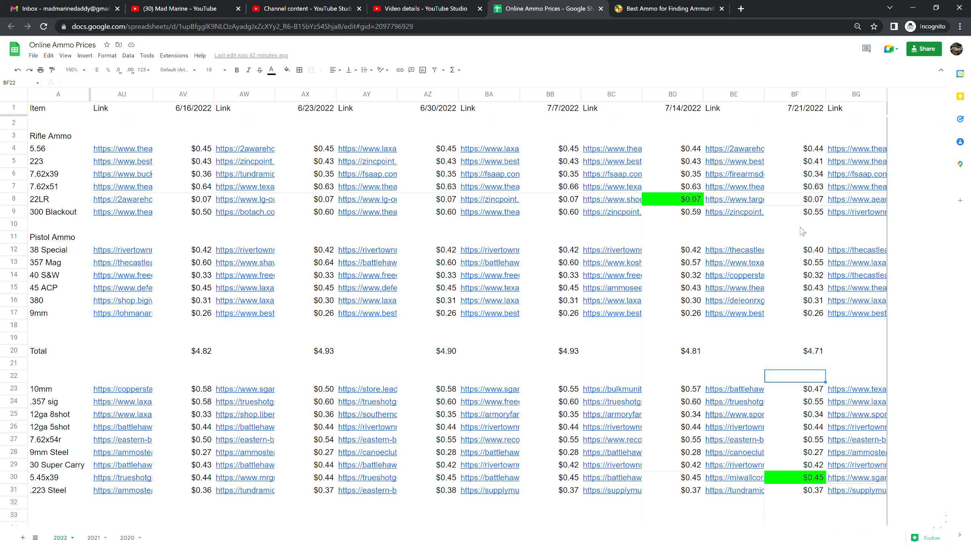
{"action": "mouse_move", "coordinate": [844, 340]}
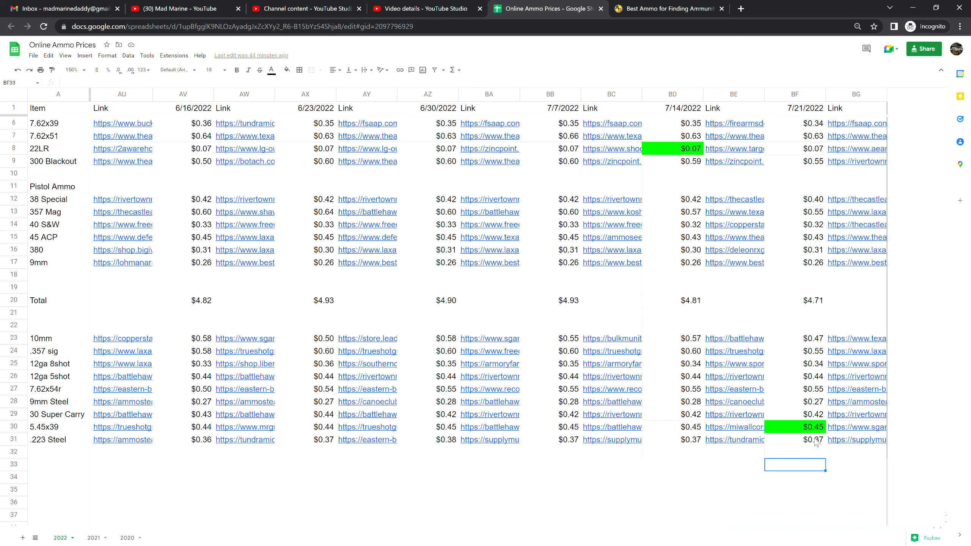
{"action": "left_click", "coordinate": [810, 439]}
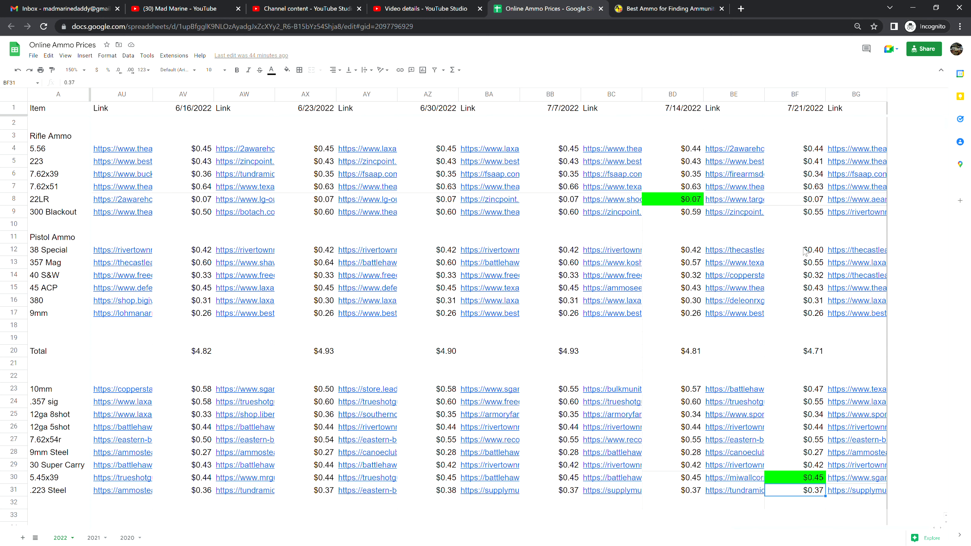
{"action": "mouse_move", "coordinate": [805, 257]}
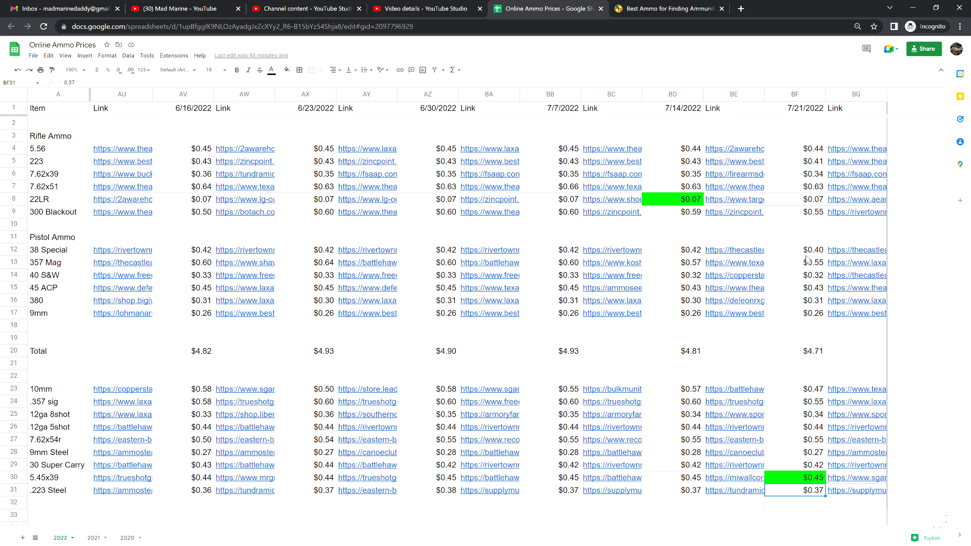
{"action": "mouse_move", "coordinate": [811, 461]}
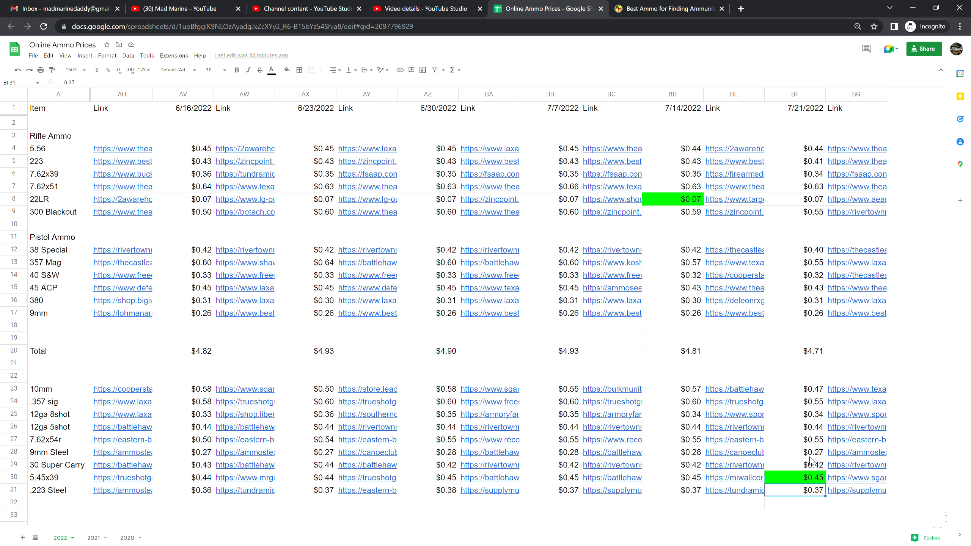
{"action": "left_click", "coordinate": [795, 452]}
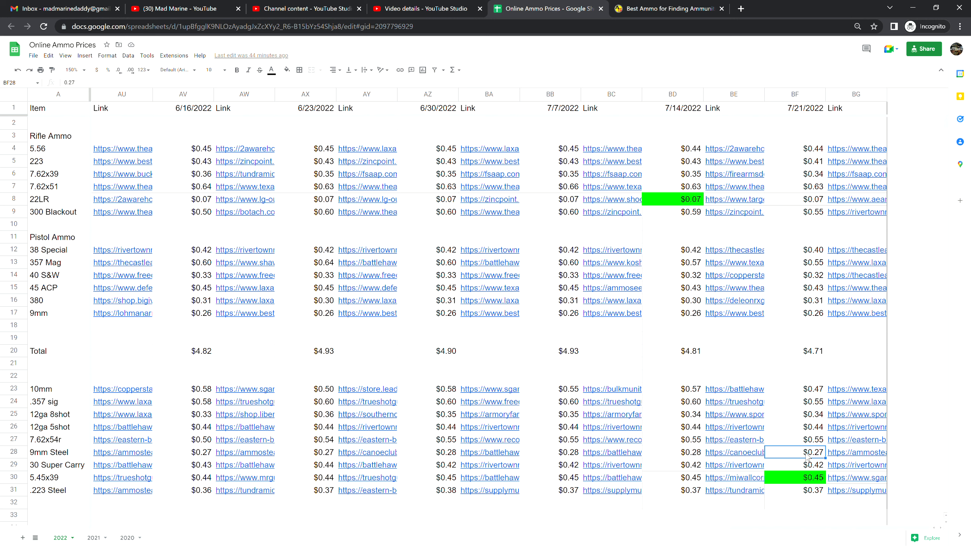
{"action": "mouse_move", "coordinate": [816, 320]}
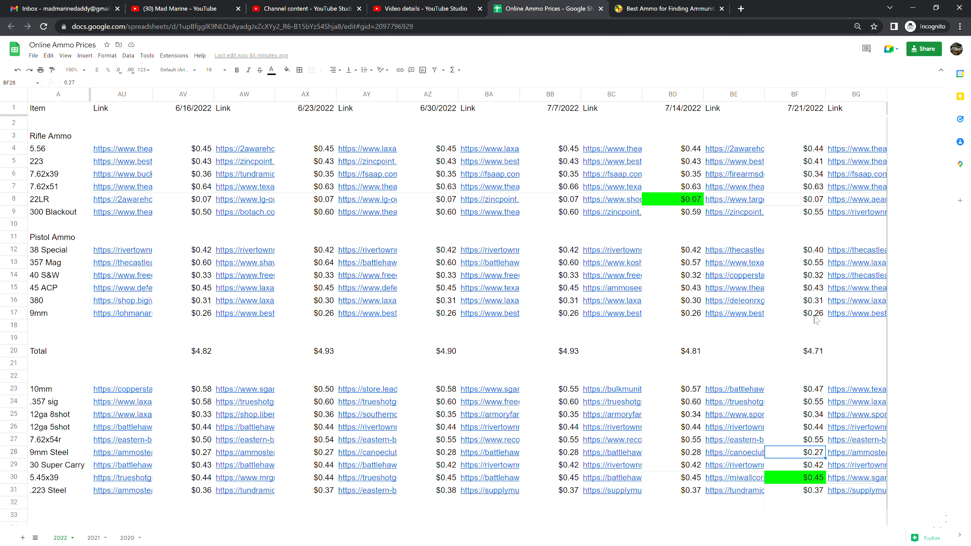
{"action": "left_click", "coordinate": [795, 312]}
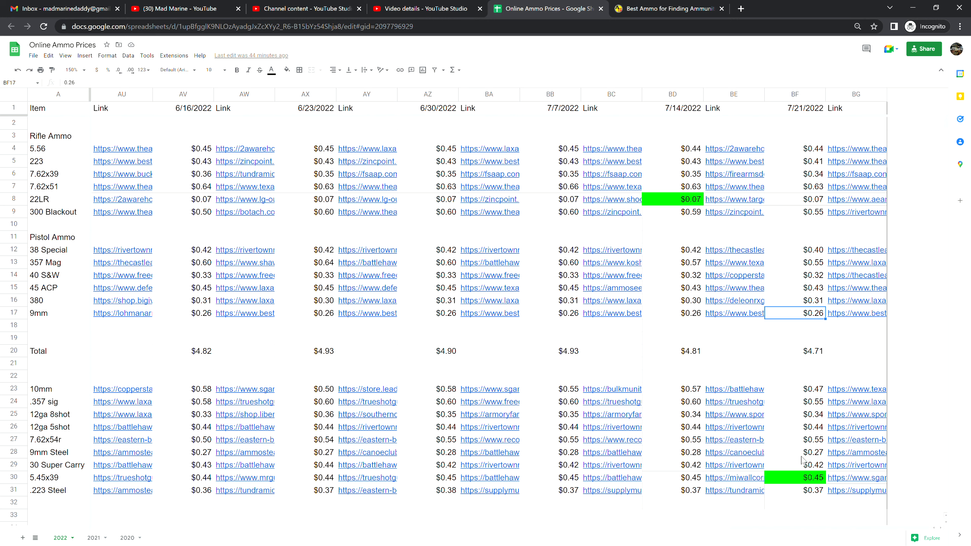
{"action": "left_click", "coordinate": [795, 452]}
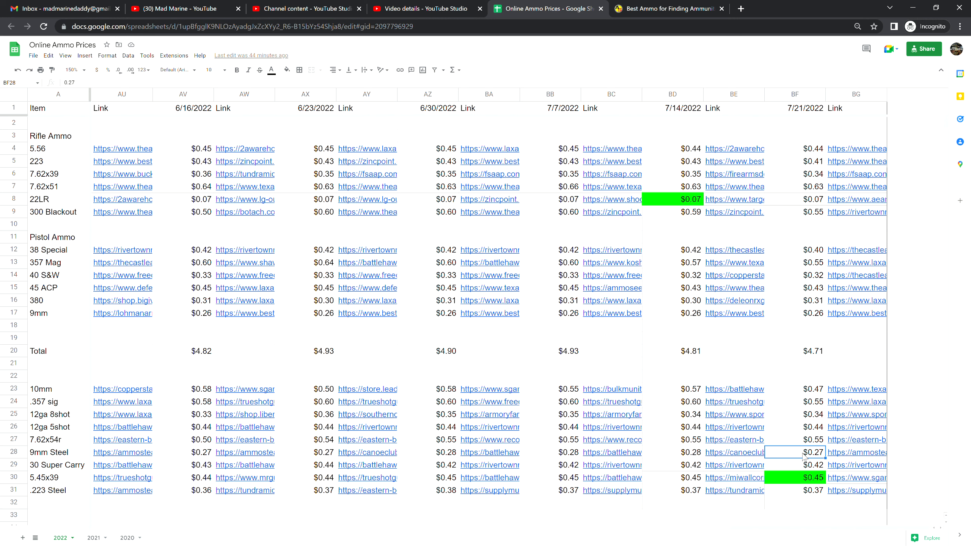
{"action": "left_click", "coordinate": [794, 439]}
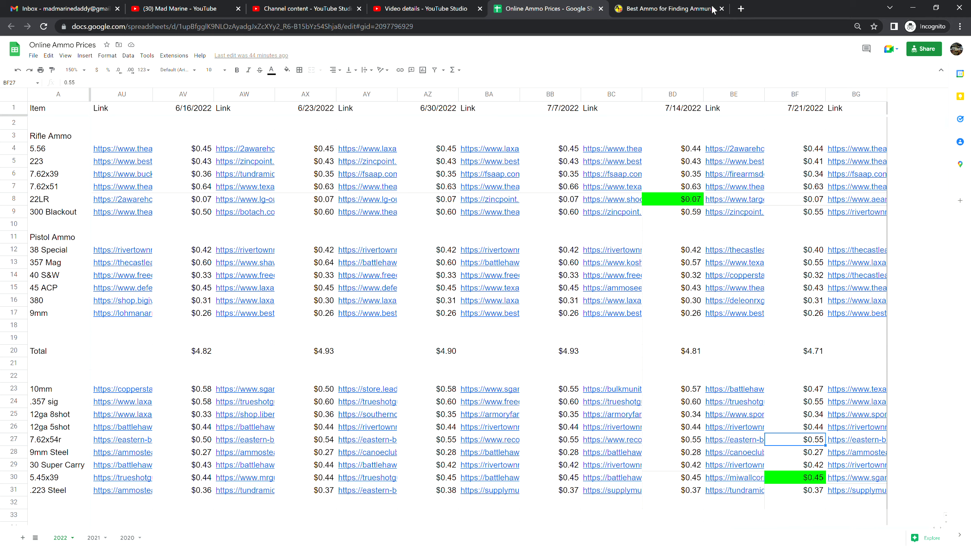
Search AmmoSeek for 7.62 to pull up 7.62x54R listings.
{"action": "left_click", "coordinate": [665, 8]}
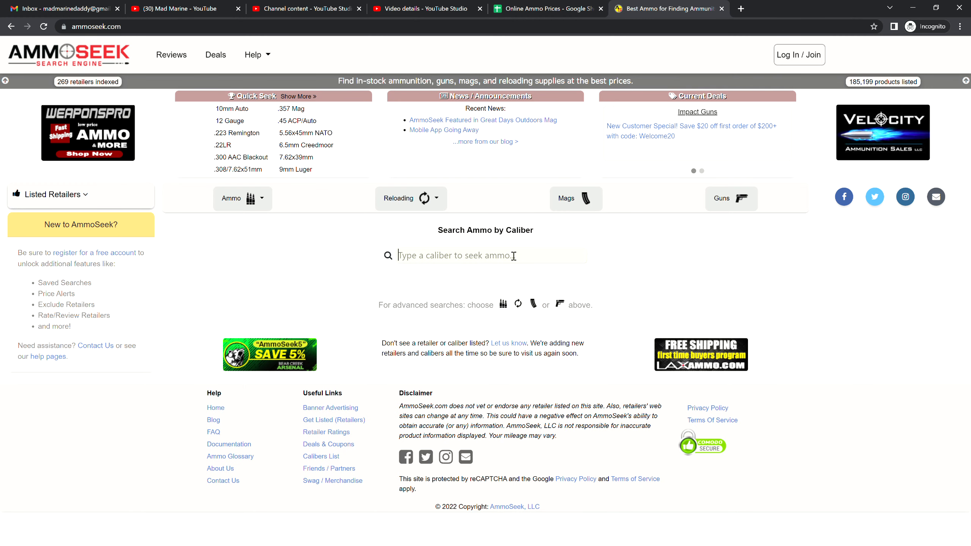
{"action": "type", "text": "7.62"}
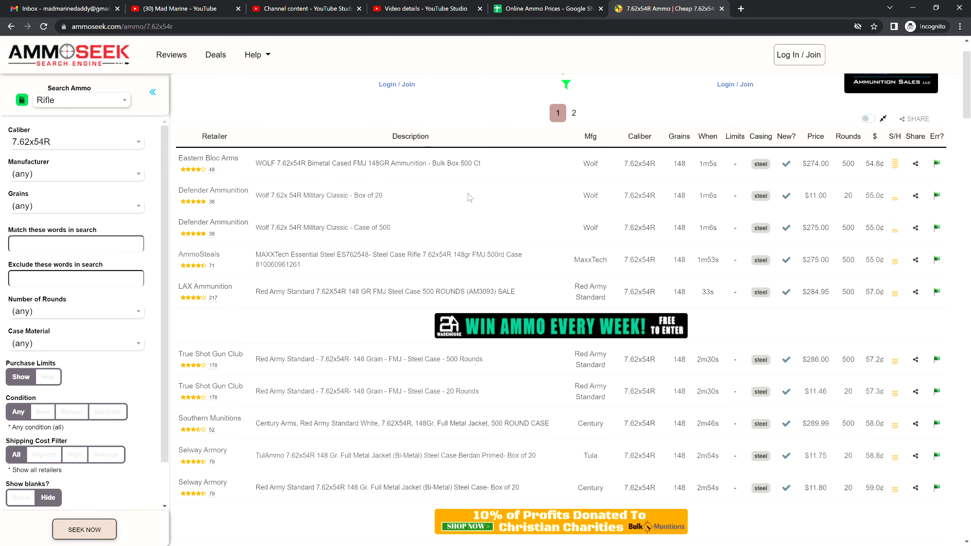
{"action": "scroll", "scroll_direction": "down", "scroll_amount": 3}
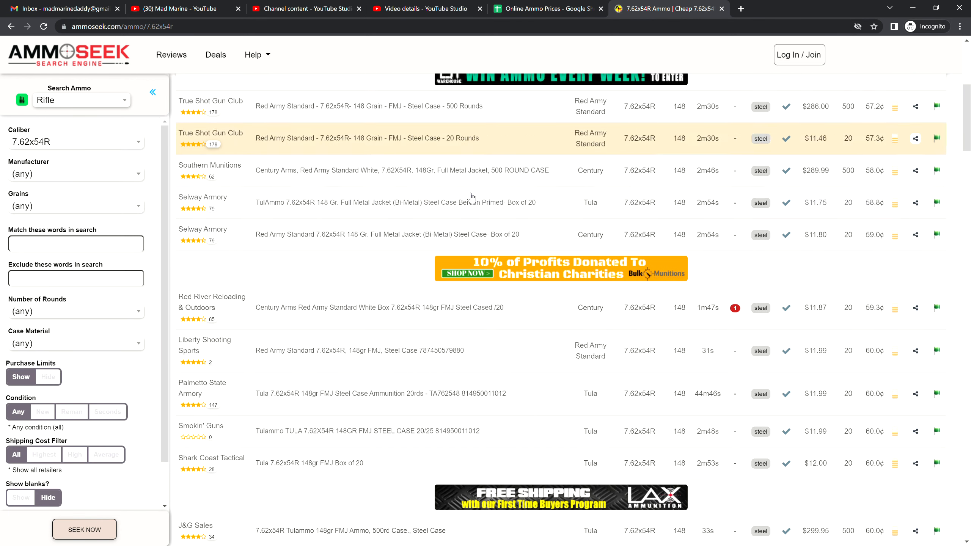
{"action": "scroll", "scroll_direction": "down", "scroll_amount": 3}
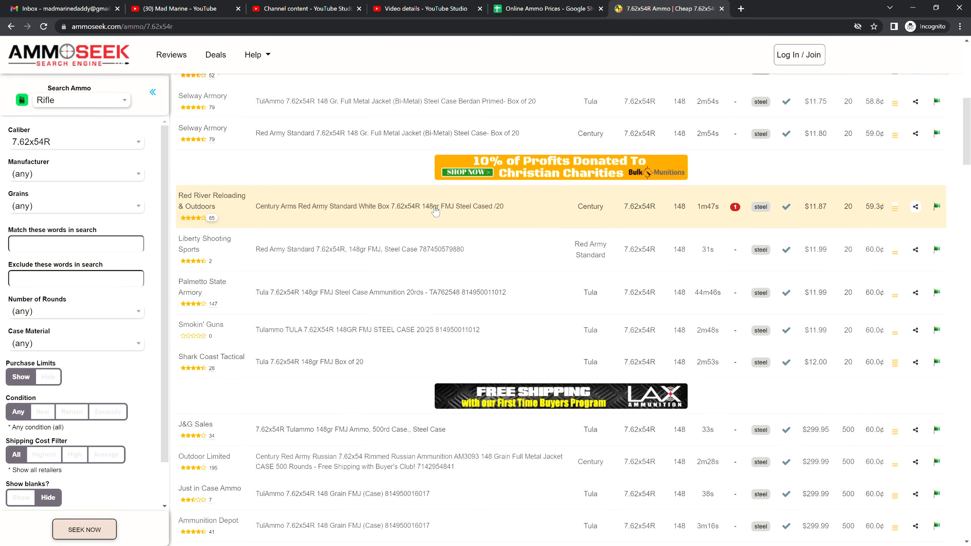
{"action": "scroll", "scroll_direction": "down", "scroll_amount": 3}
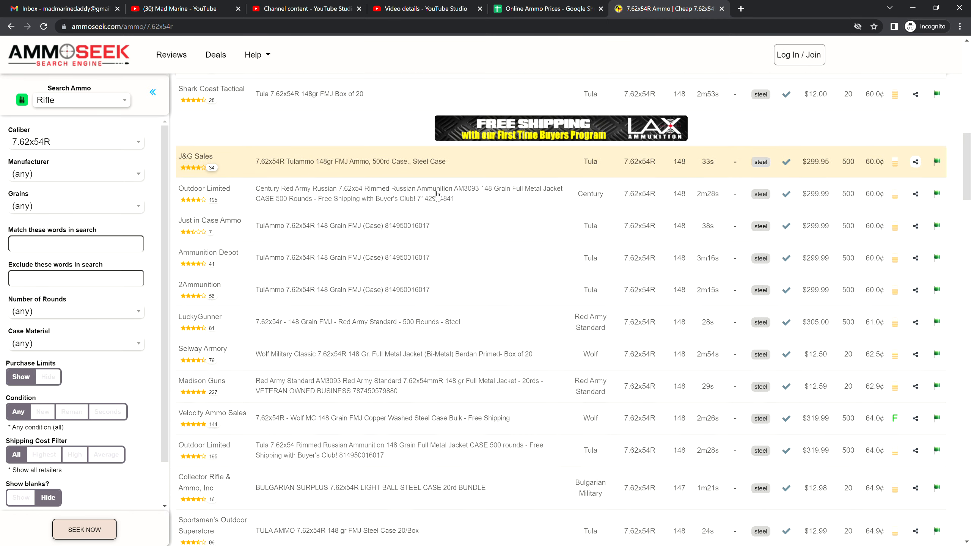
{"action": "scroll", "scroll_direction": "down", "scroll_amount": 3}
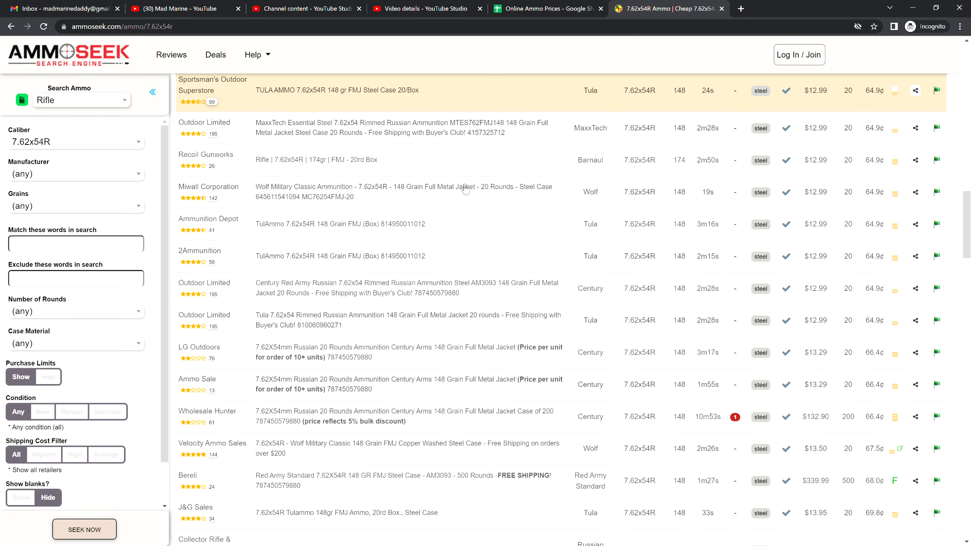
{"action": "scroll", "scroll_direction": "down", "scroll_amount": 3}
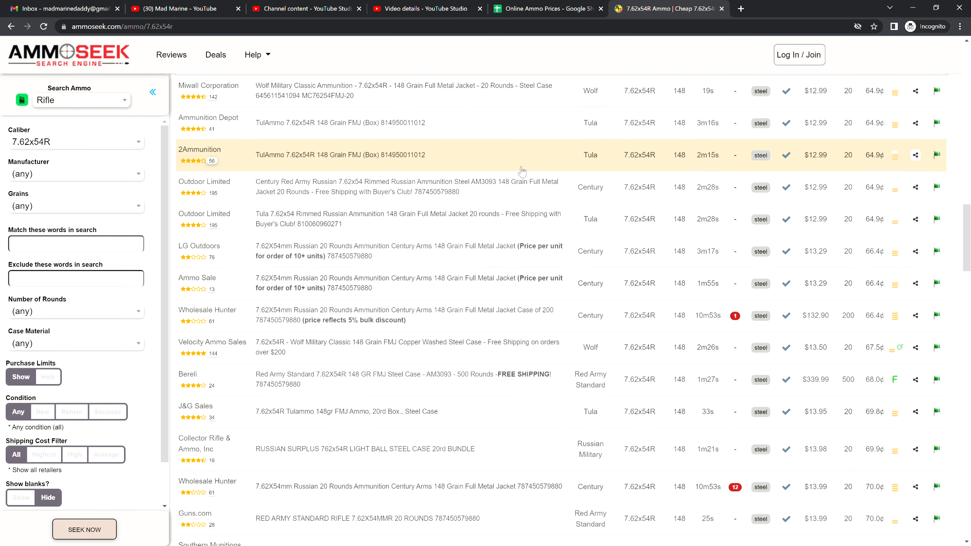
{"action": "mouse_move", "coordinate": [528, 167]}
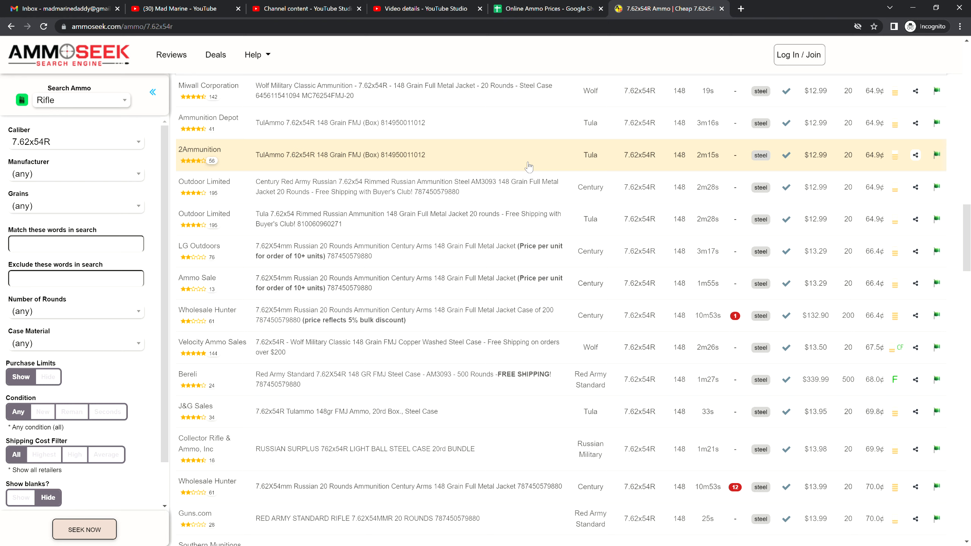
{"action": "scroll", "scroll_direction": "down", "scroll_amount": 3}
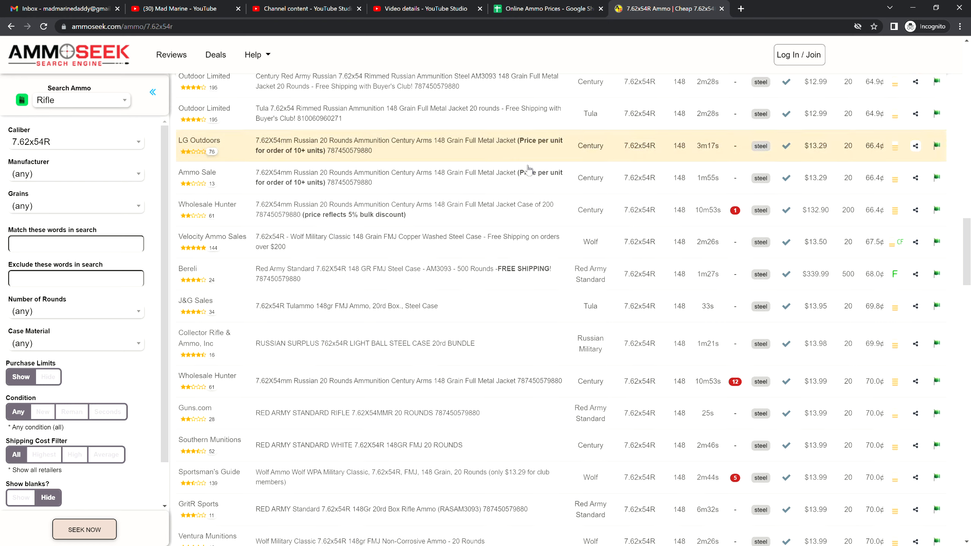
{"action": "scroll", "scroll_direction": "down", "scroll_amount": 3}
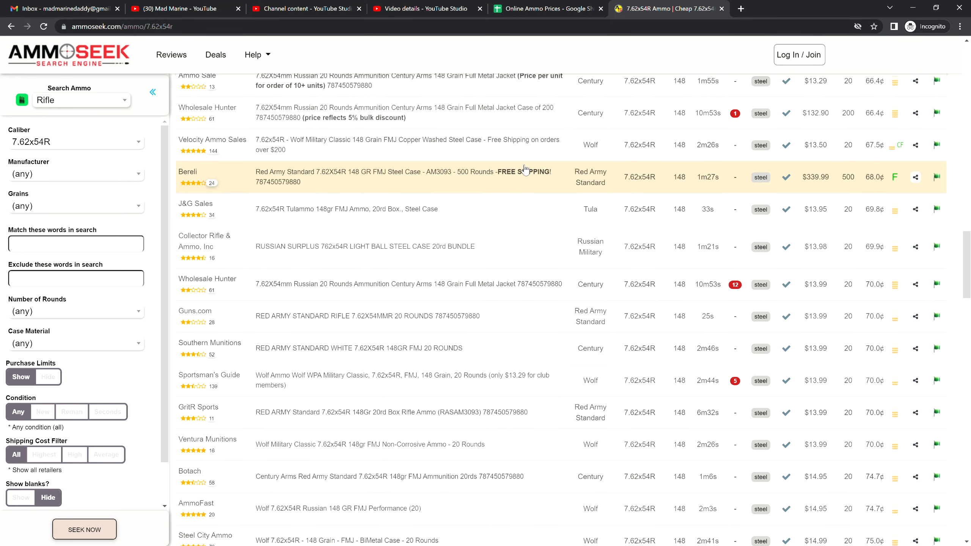
{"action": "mouse_move", "coordinate": [529, 162]}
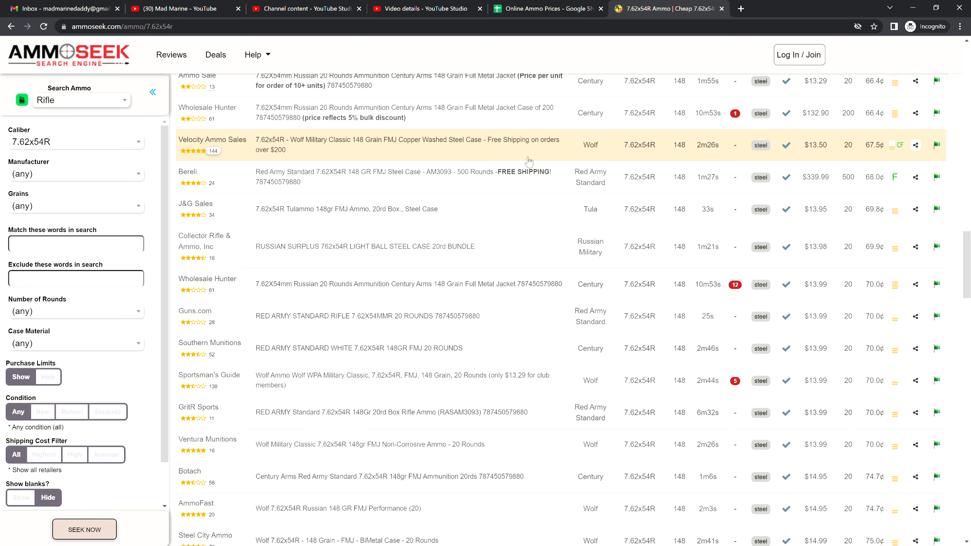
{"action": "mouse_move", "coordinate": [529, 163]}
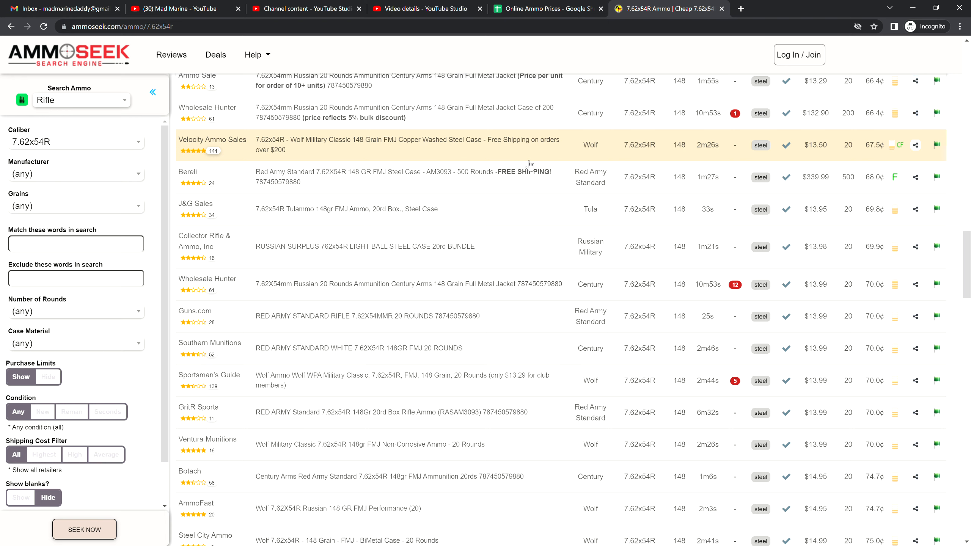
{"action": "scroll", "scroll_direction": "down", "scroll_amount": 3}
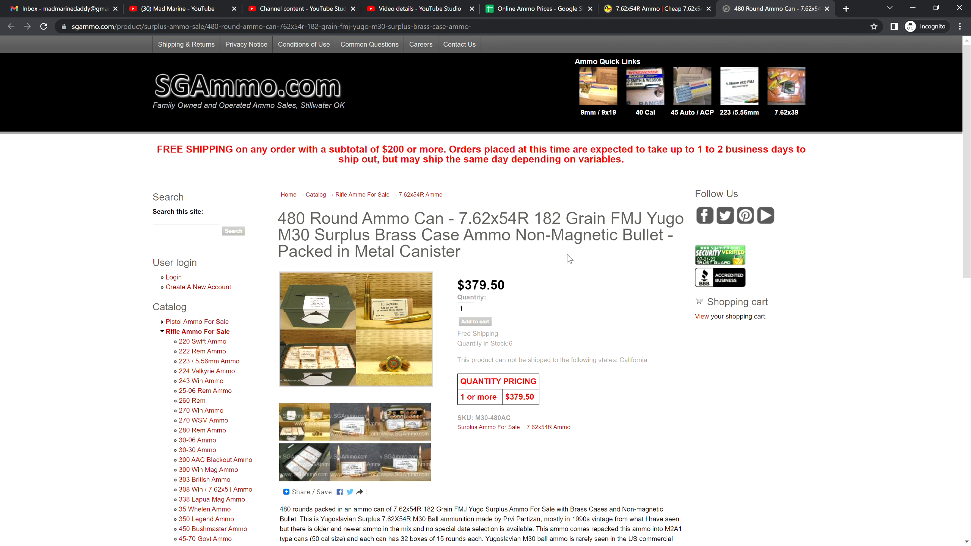
{"action": "mouse_move", "coordinate": [533, 251]}
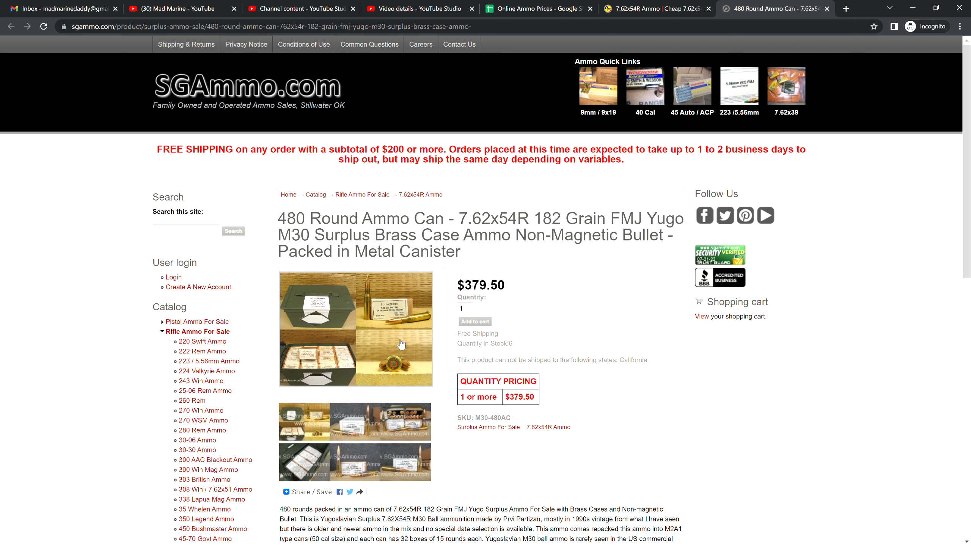
{"action": "mouse_move", "coordinate": [391, 296]}
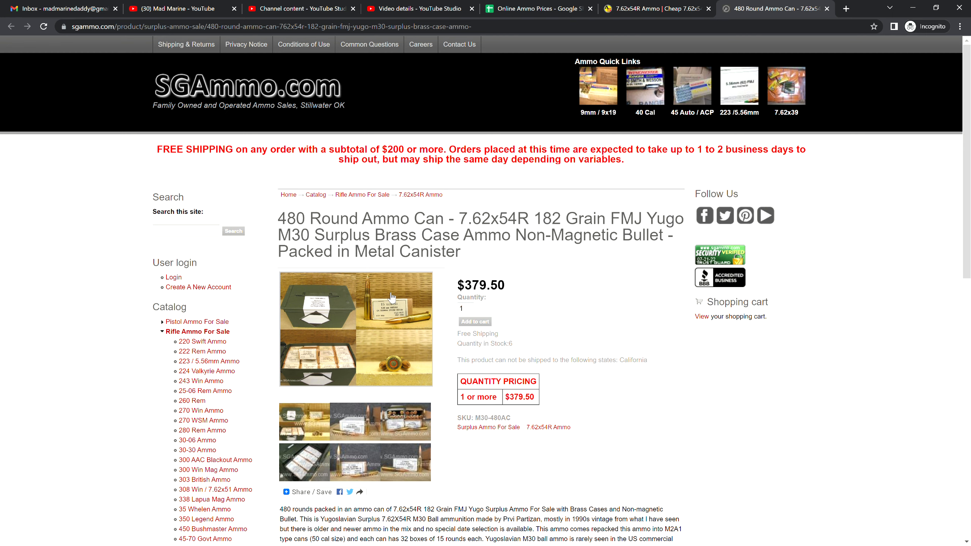
{"action": "mouse_move", "coordinate": [393, 297]}
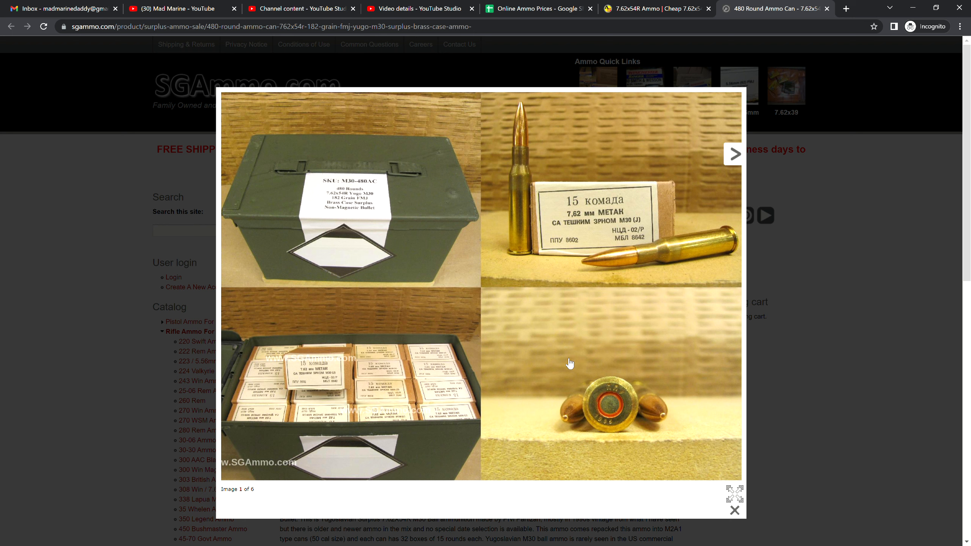
{"action": "mouse_move", "coordinate": [507, 247]}
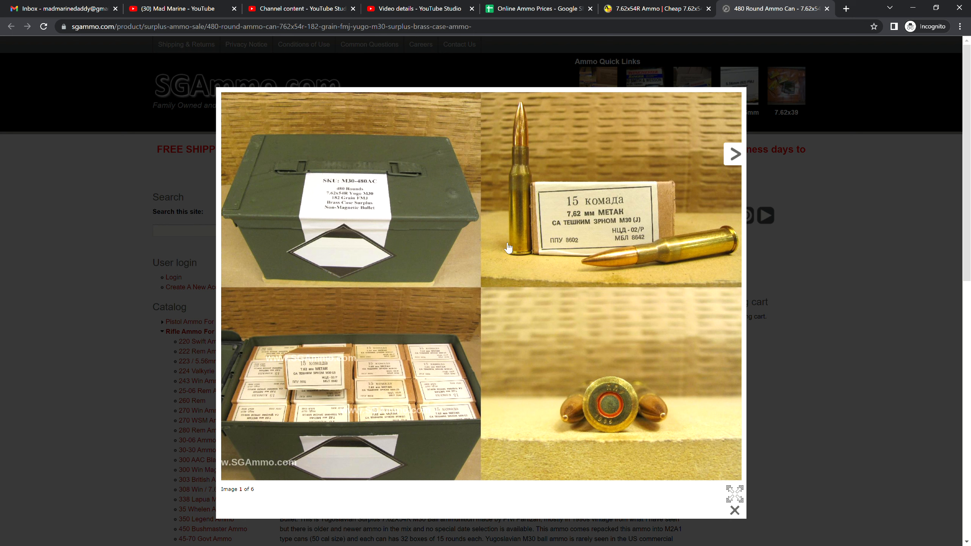
{"action": "mouse_move", "coordinate": [510, 275]}
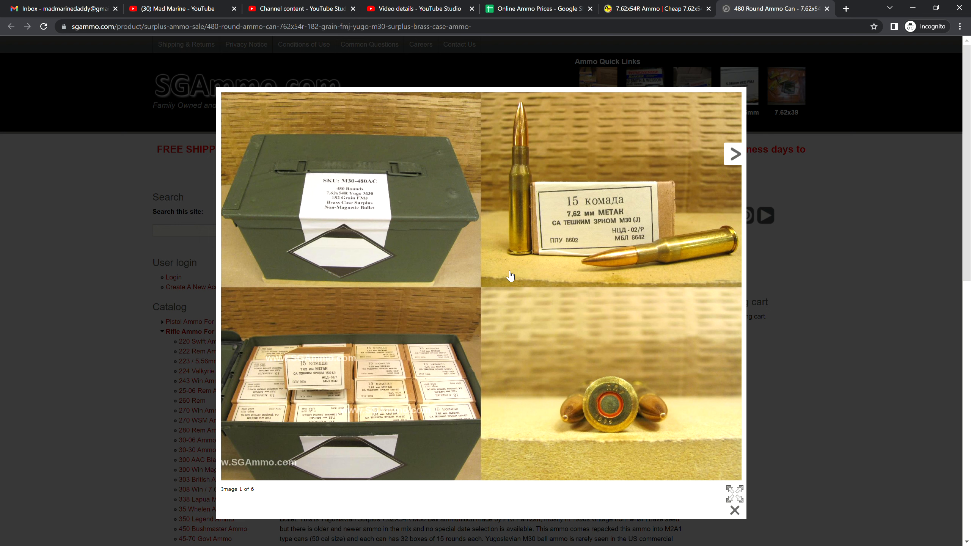
{"action": "mouse_move", "coordinate": [502, 306]}
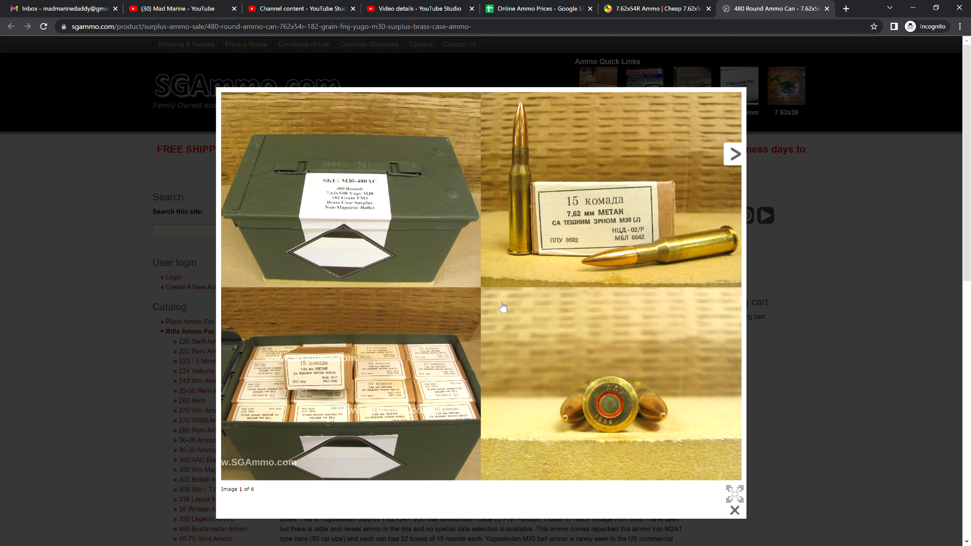
{"action": "mouse_move", "coordinate": [627, 294]}
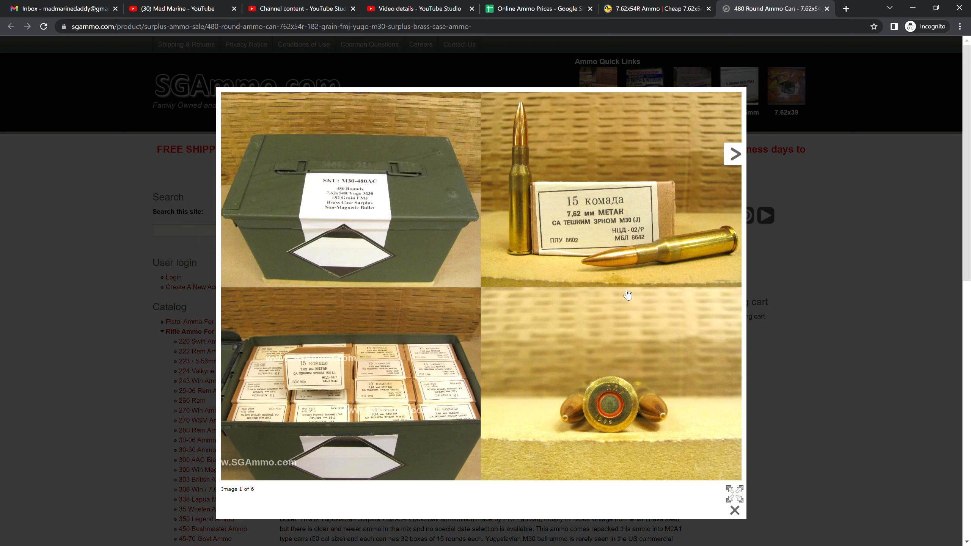
{"action": "mouse_move", "coordinate": [626, 295]}
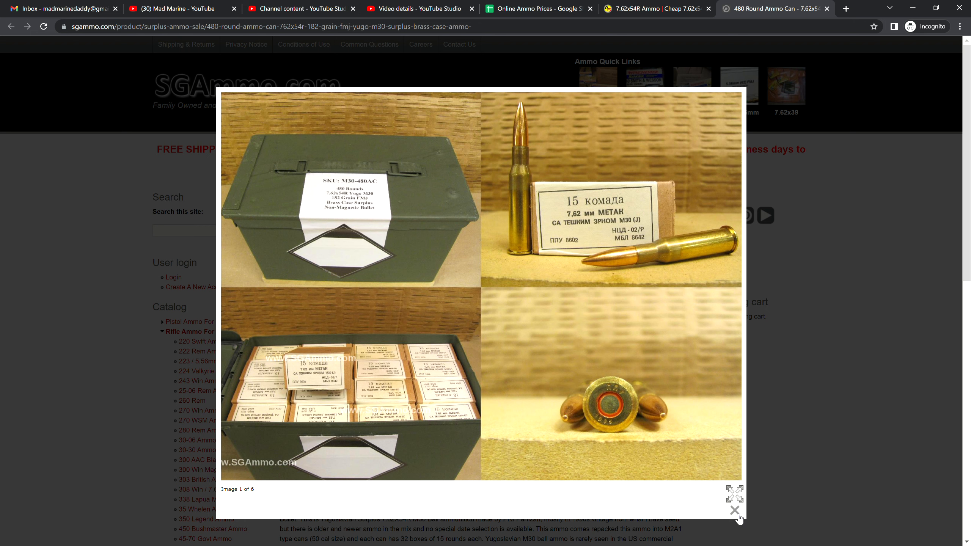
Close the SGAmmo photo and return to AmmoSeek's 7.62x54R results.
{"action": "left_click", "coordinate": [734, 511]}
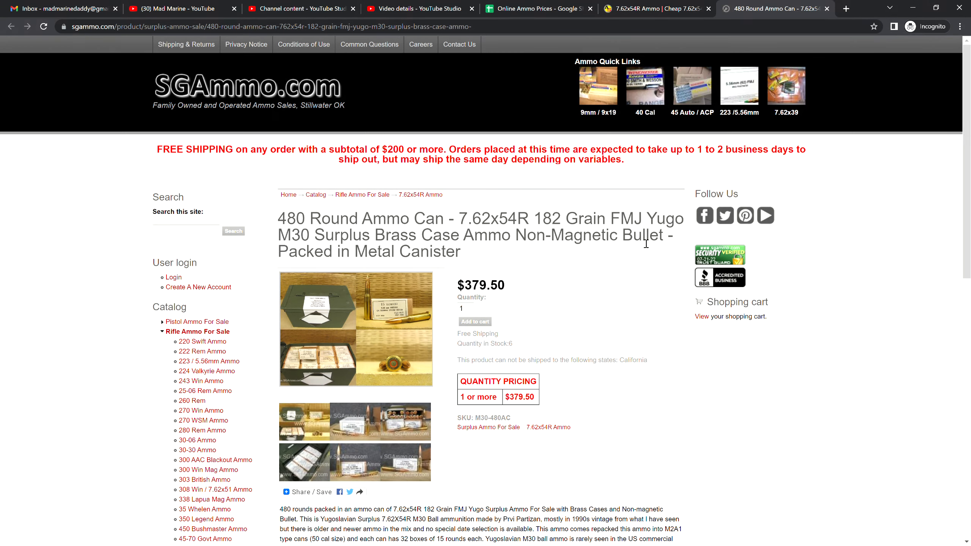
{"action": "mouse_move", "coordinate": [646, 242]}
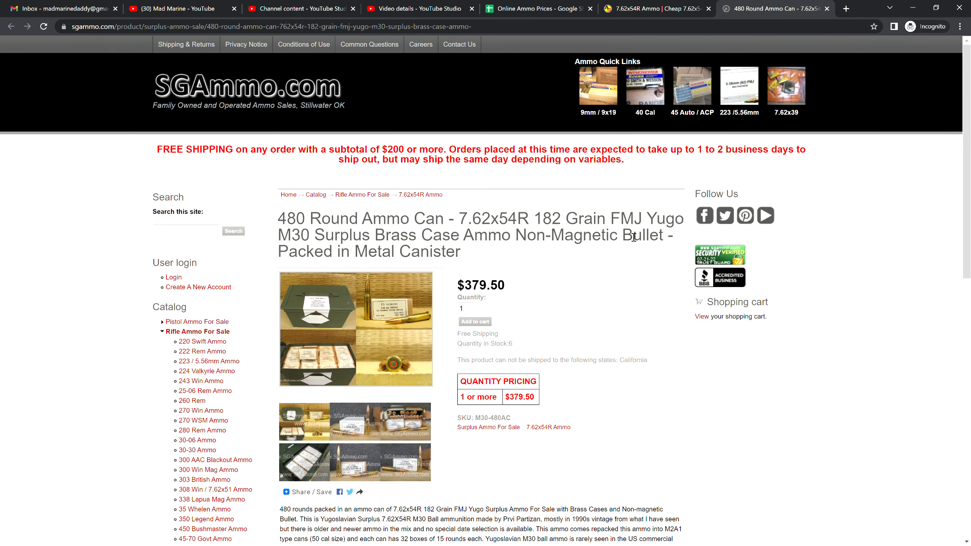
{"action": "left_click", "coordinate": [655, 9]}
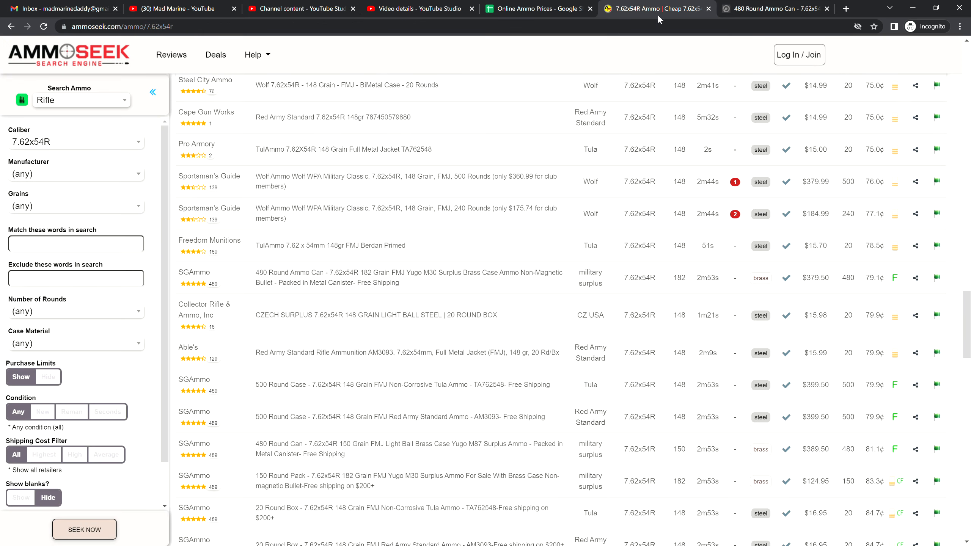
{"action": "scroll", "scroll_direction": "down", "scroll_amount": 3}
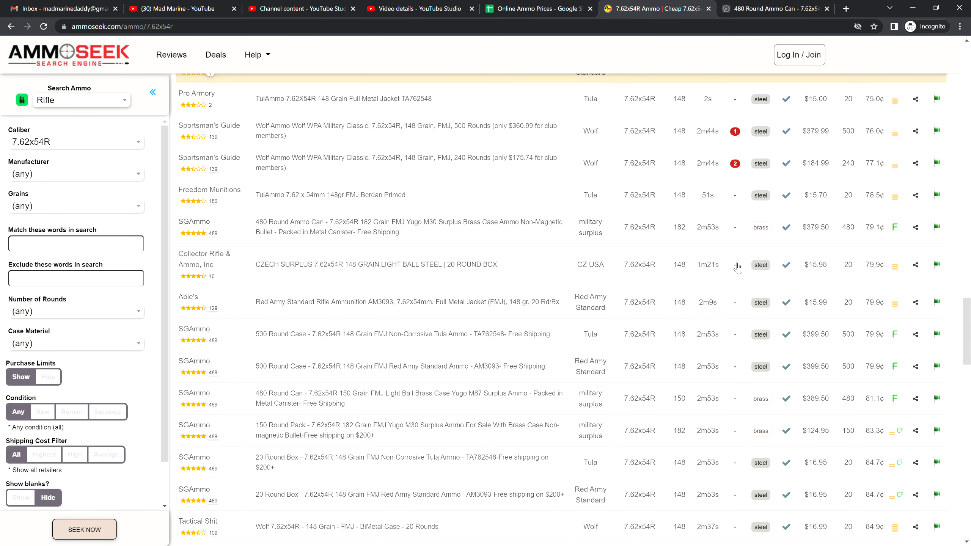
{"action": "scroll", "scroll_direction": "down", "scroll_amount": 3}
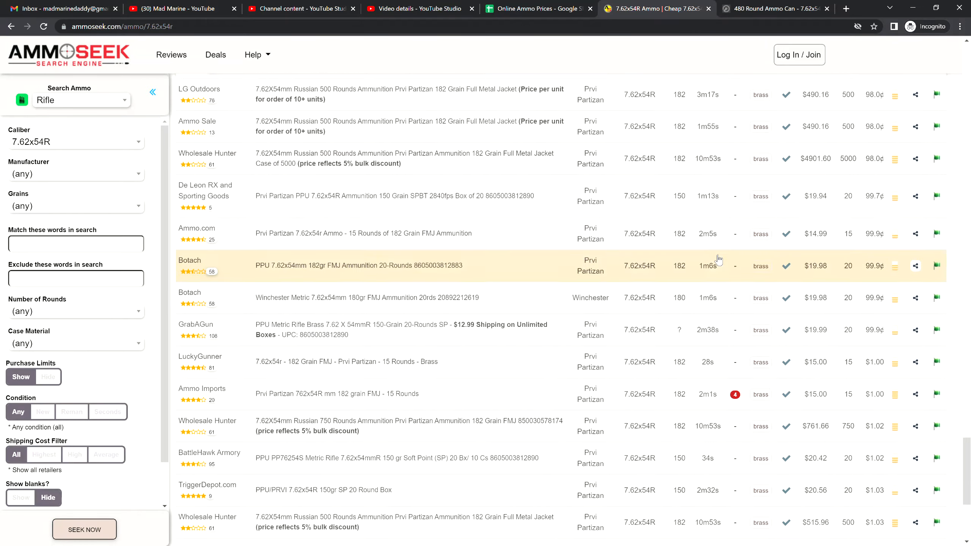
{"action": "scroll", "scroll_direction": "down", "scroll_amount": 3}
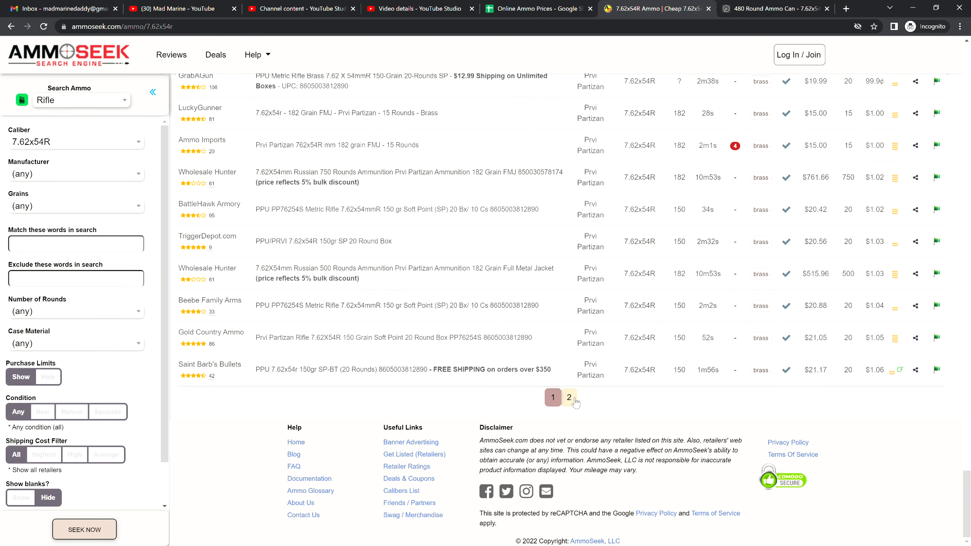
{"action": "left_click", "coordinate": [568, 398]}
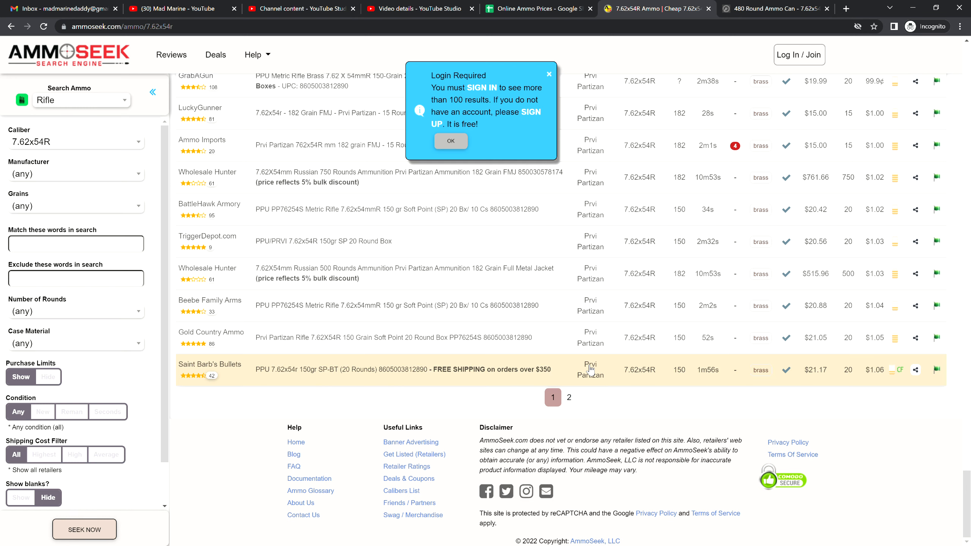
{"action": "mouse_move", "coordinate": [568, 397]}
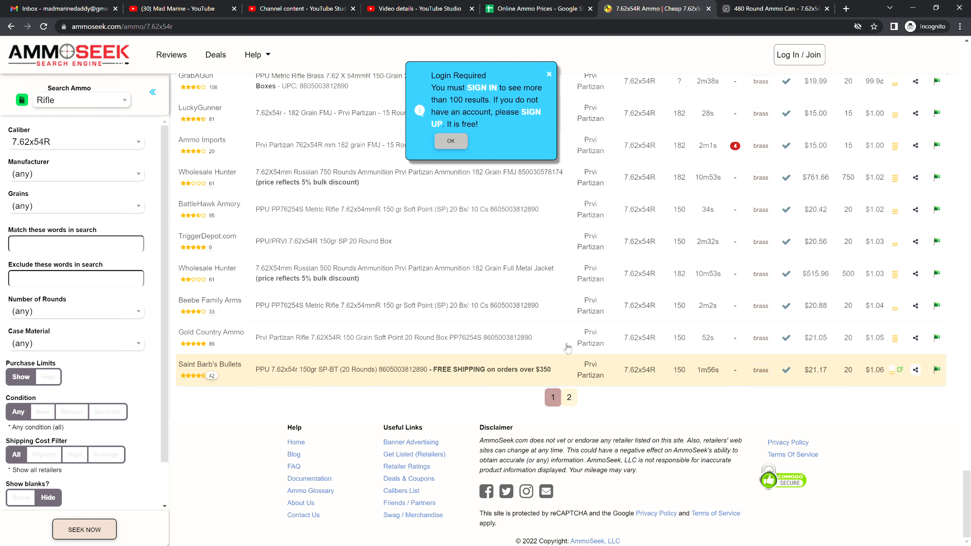
{"action": "left_click", "coordinate": [451, 141]}
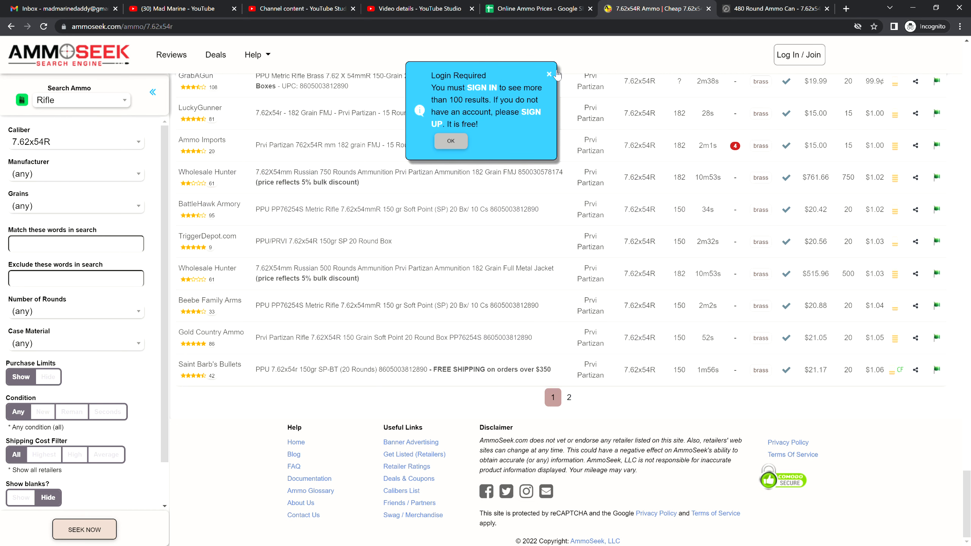
{"action": "left_click", "coordinate": [551, 73]}
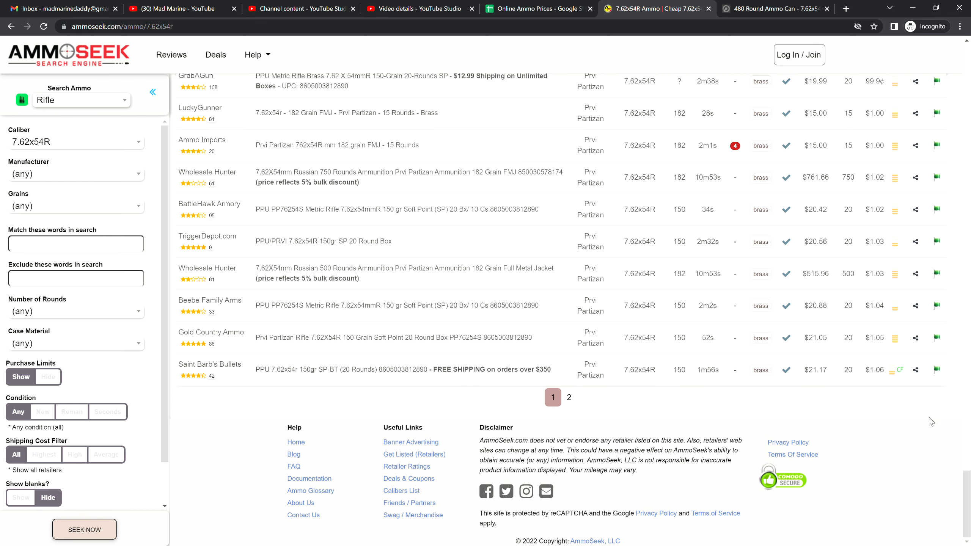
{"action": "mouse_move", "coordinate": [694, 384]}
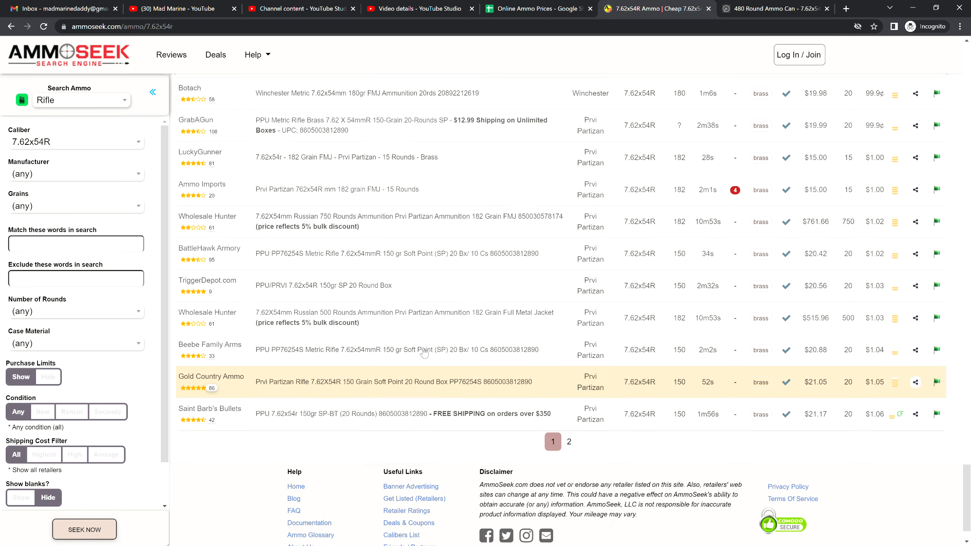
{"action": "scroll", "scroll_direction": "down", "scroll_amount": 3}
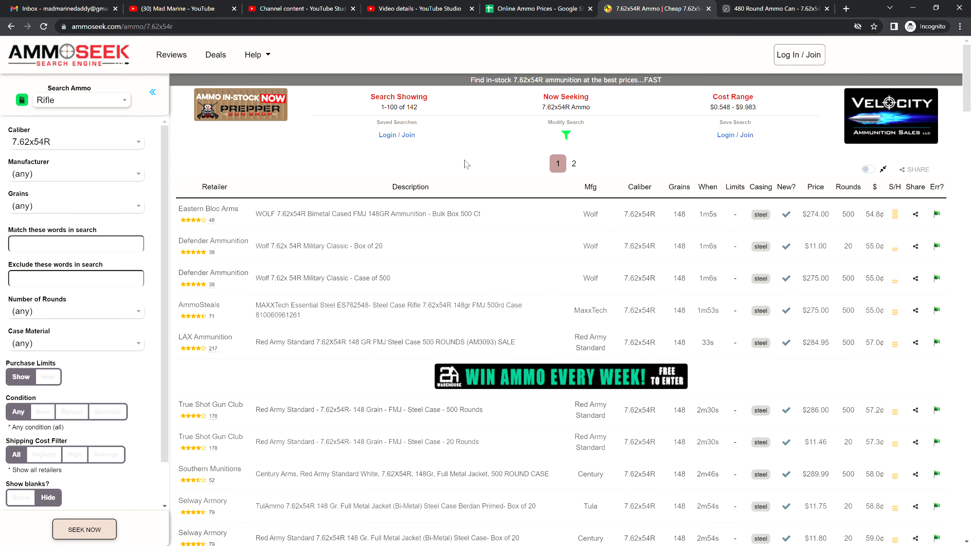
{"action": "mouse_move", "coordinate": [488, 179]}
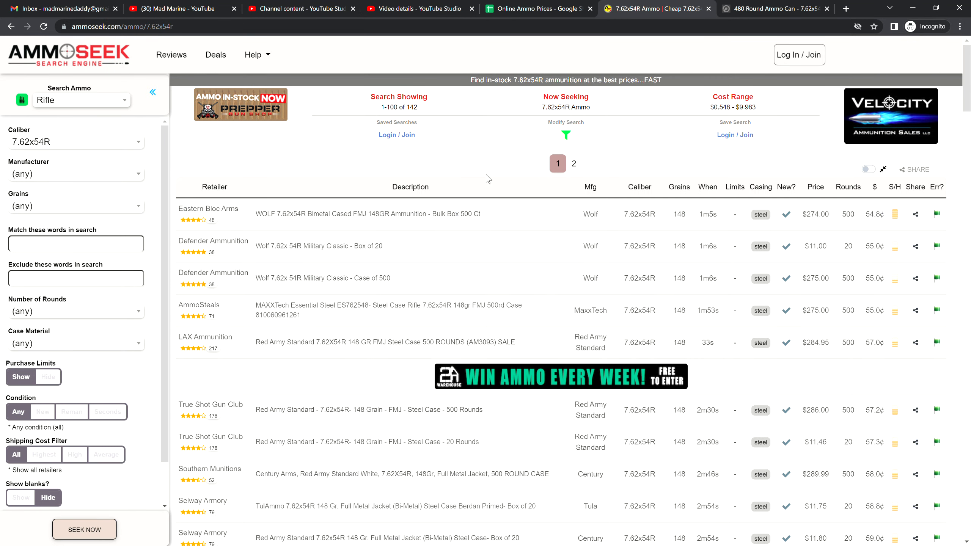